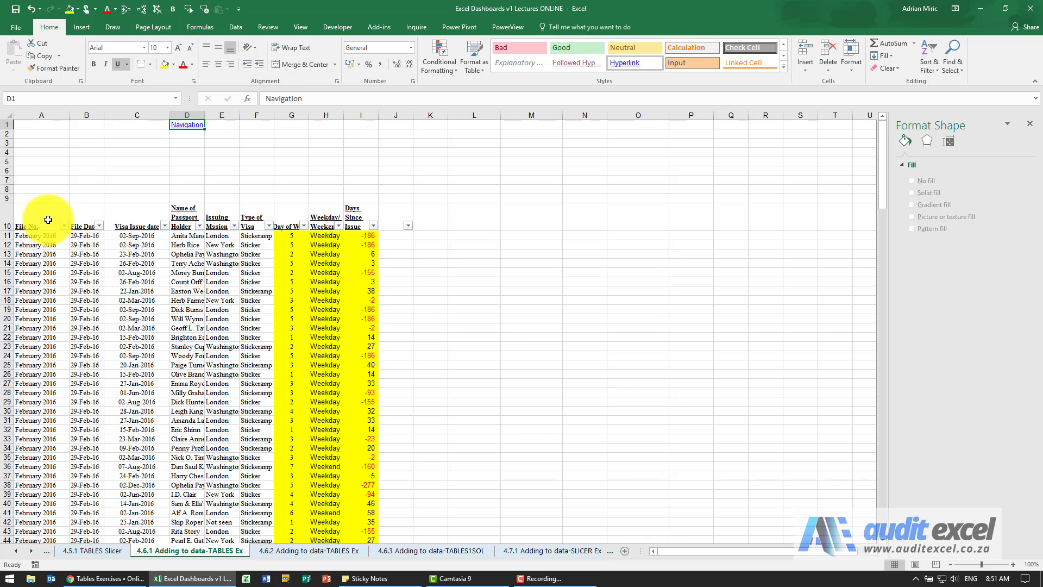
Try converting the visa data to a table and dismiss the filtered-range warning.
click(42, 227)
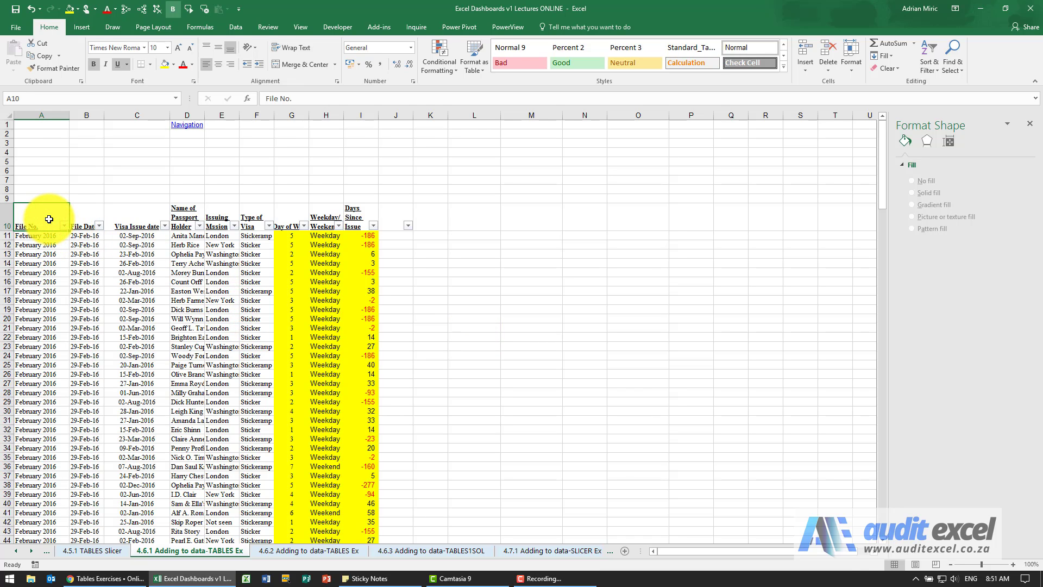
scroll(down, 3)
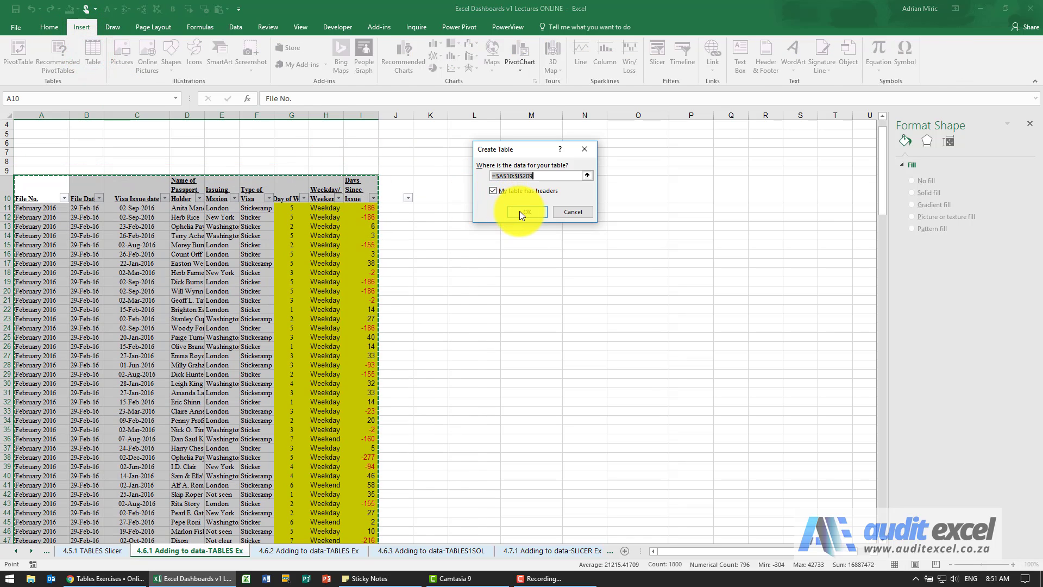
click(527, 211)
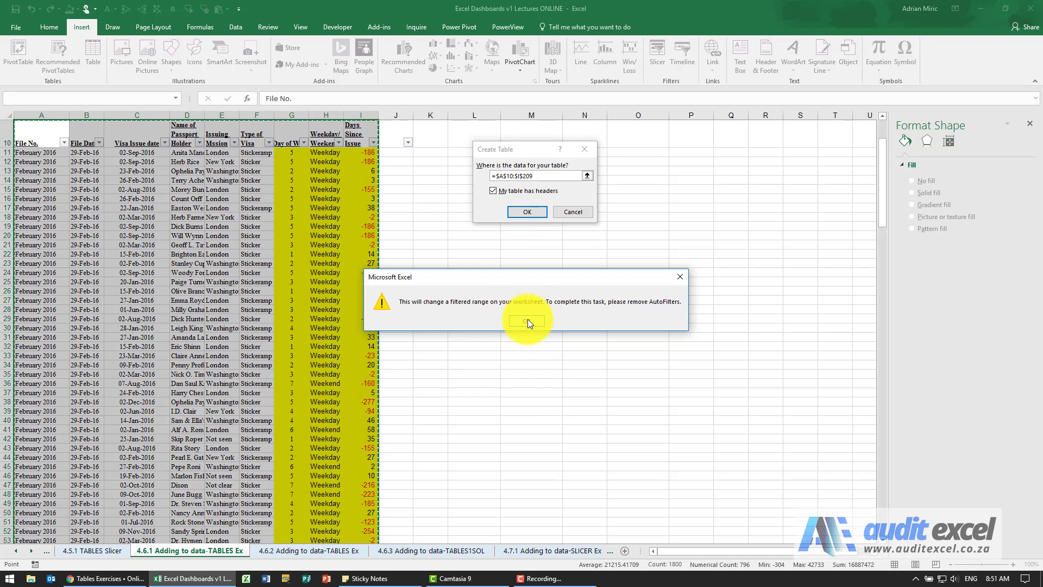
click(526, 322)
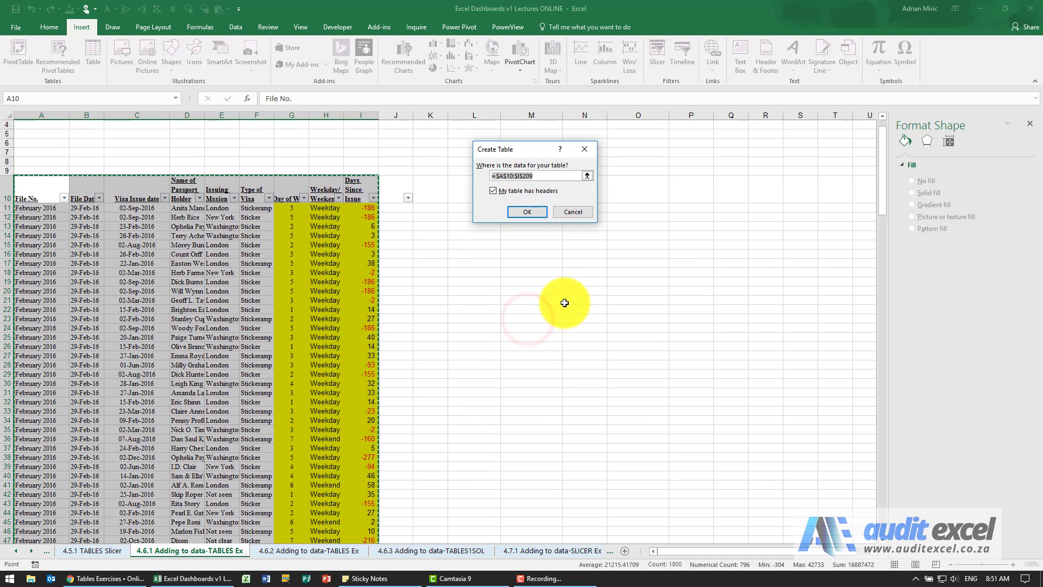
mouse_move(62, 188)
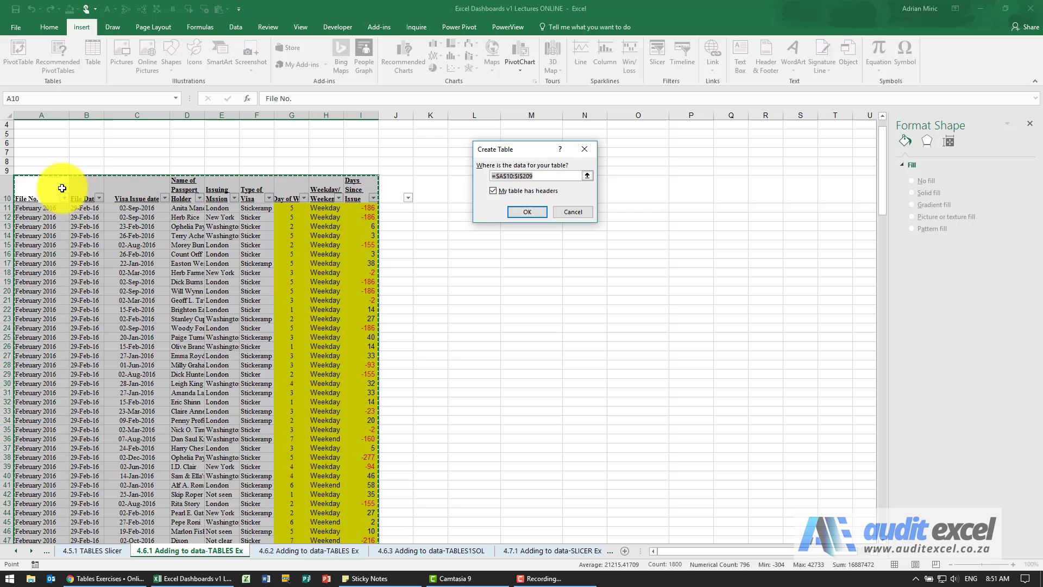
click(571, 211)
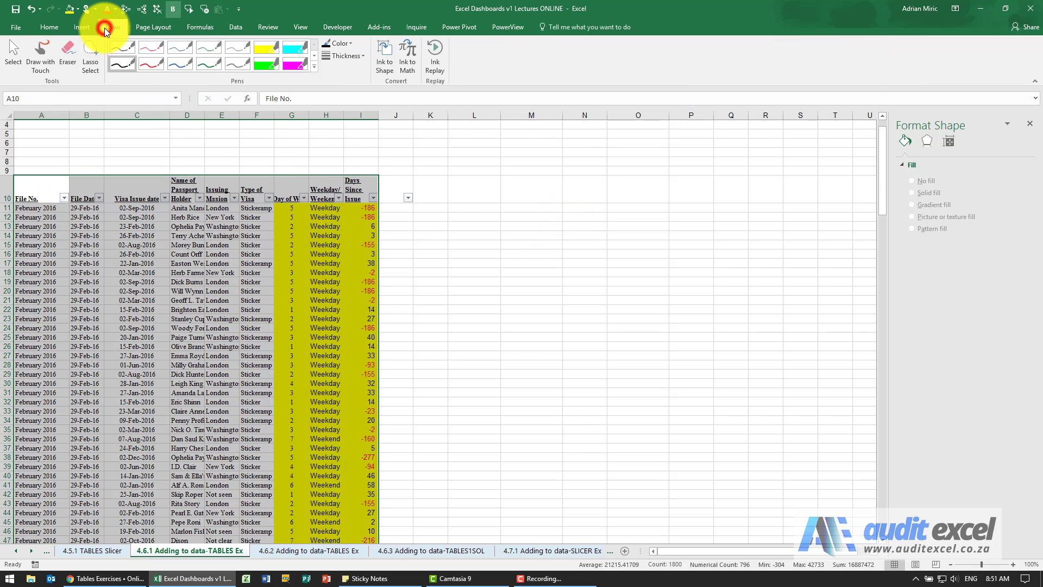
Remove the AutoFilters, then insert a table with 'My table has headers' kept ticked.
click(234, 26)
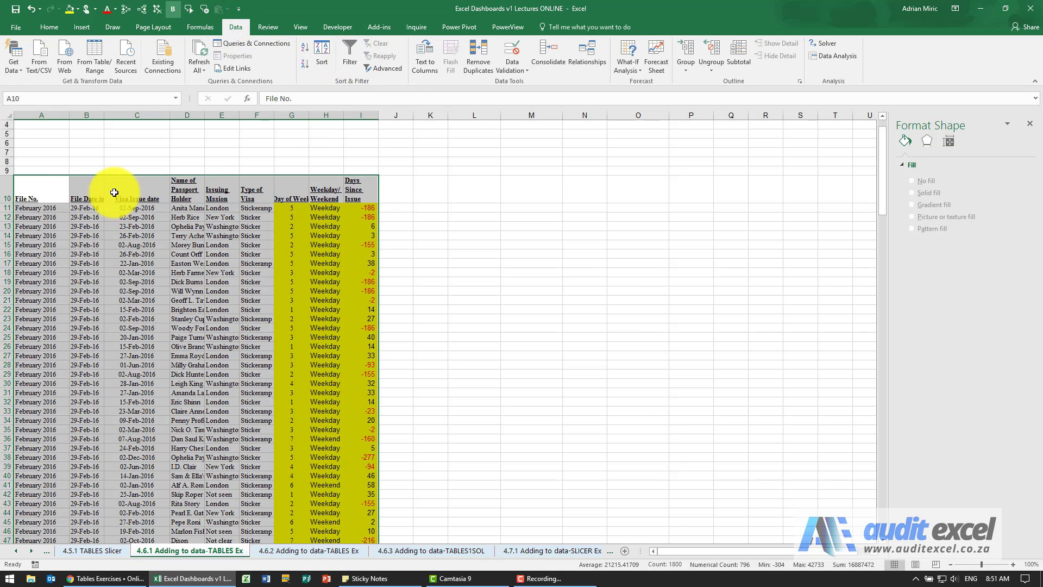
scroll(down, 3)
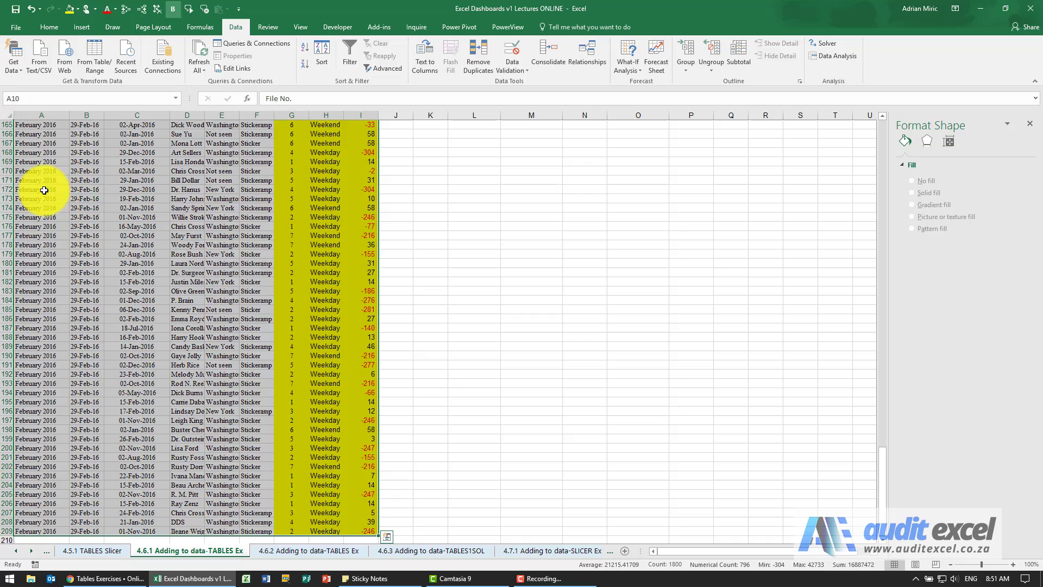
scroll(up, 3)
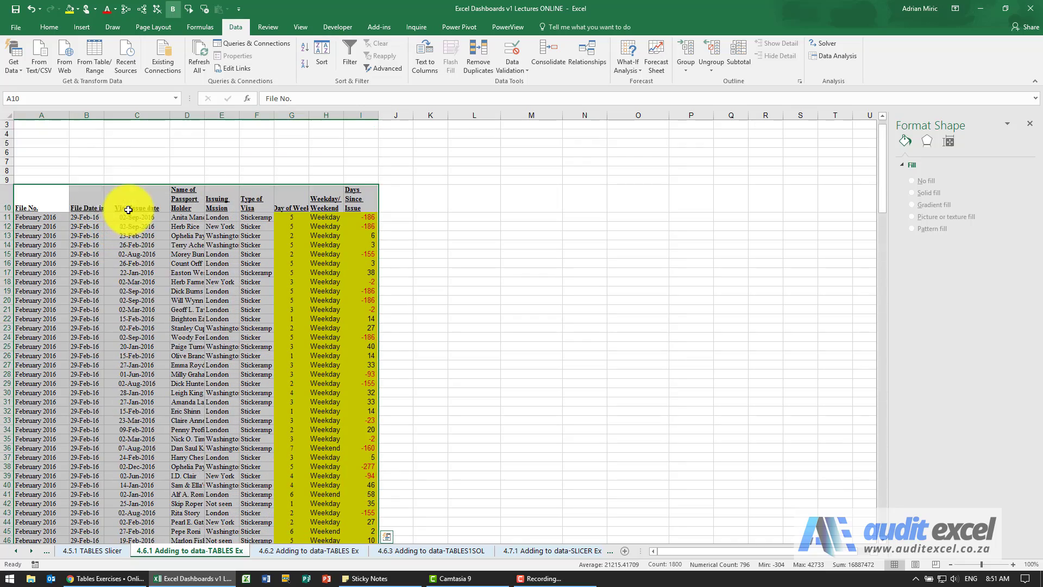
click(81, 27)
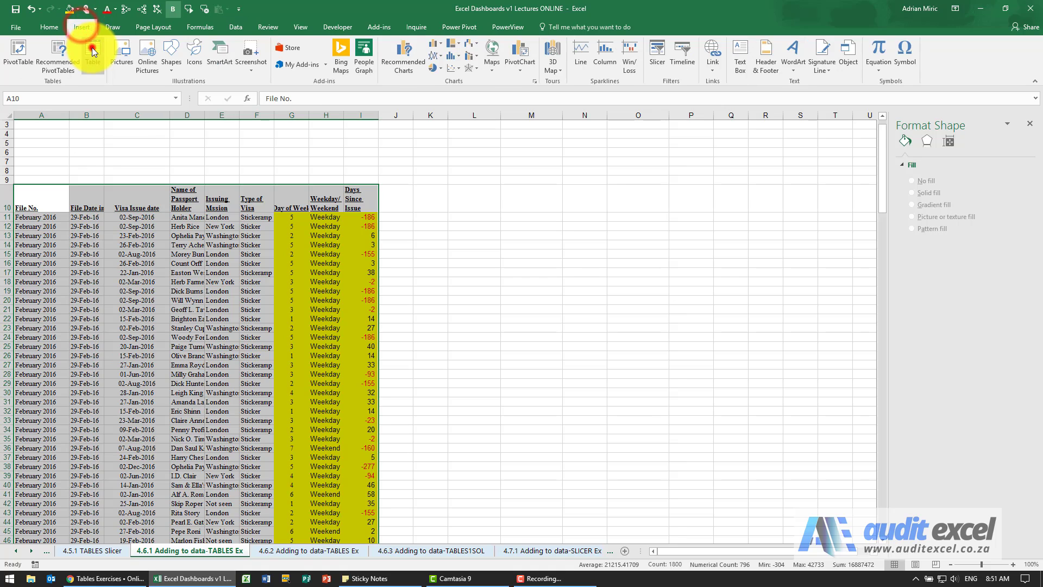
click(93, 54)
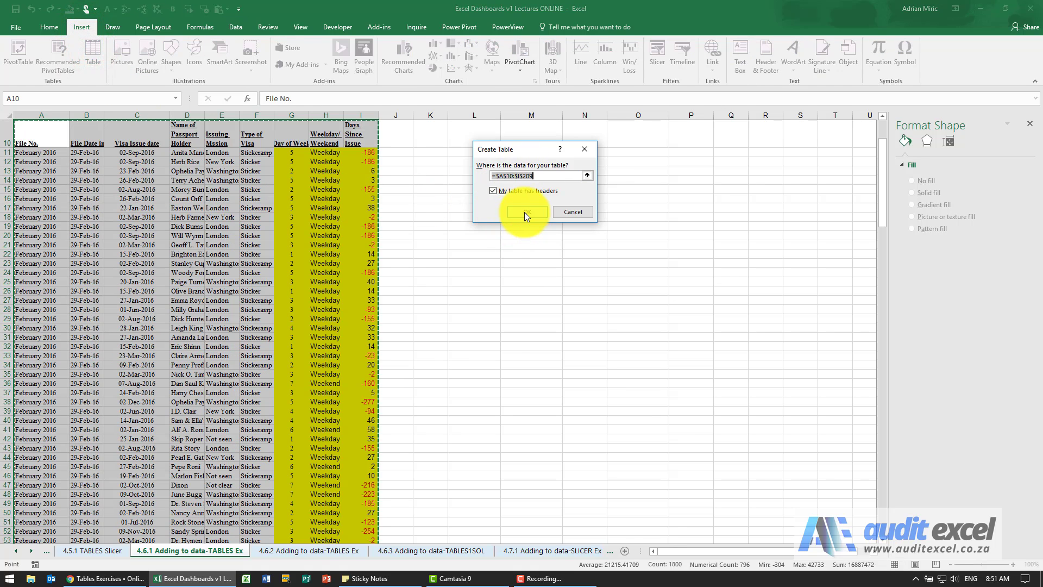
click(525, 211)
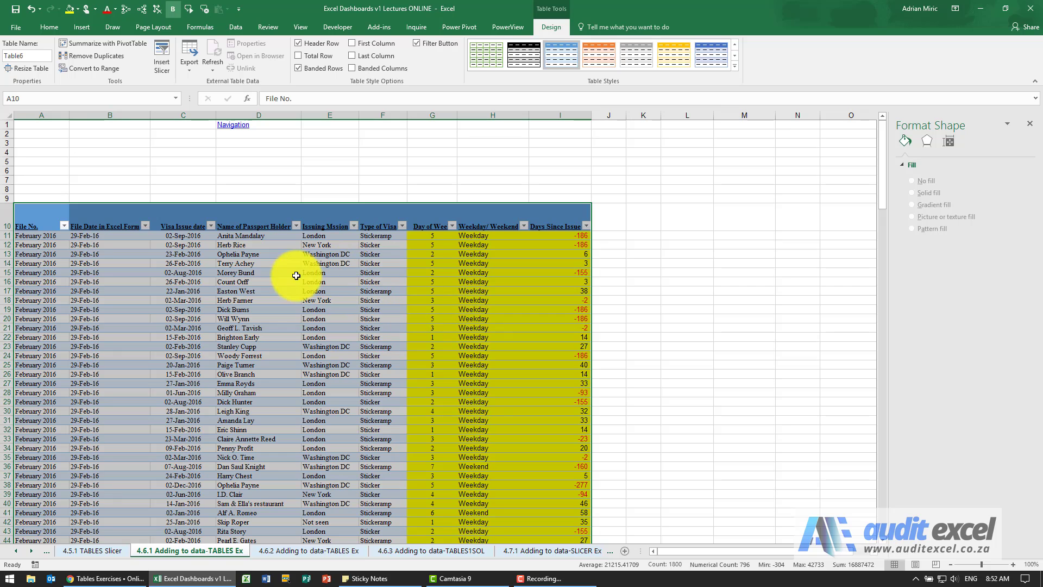
Summarize the visa table with a PivotTable on the existing worksheet at cell M2.
click(81, 26)
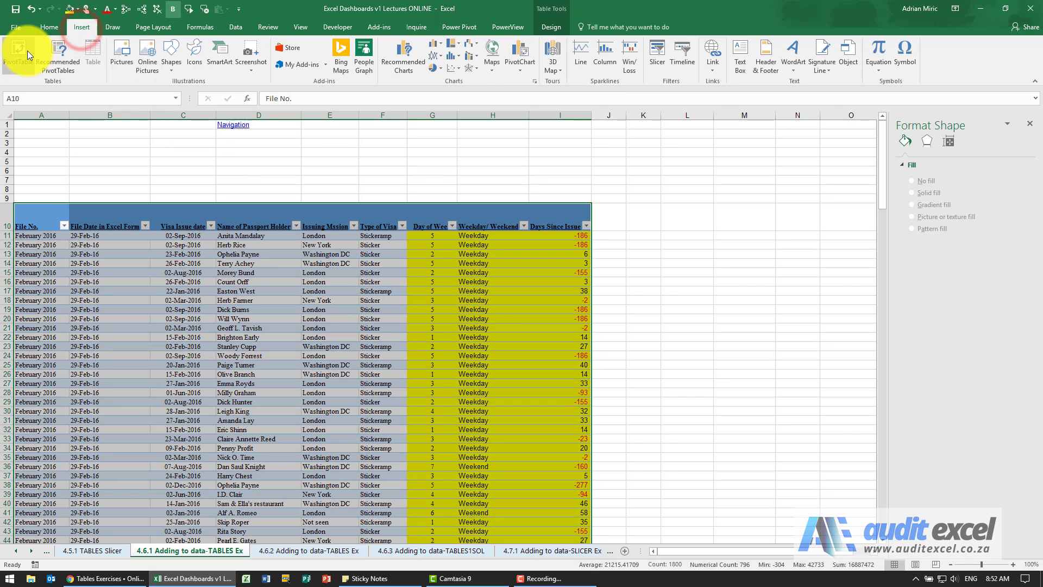
click(549, 26)
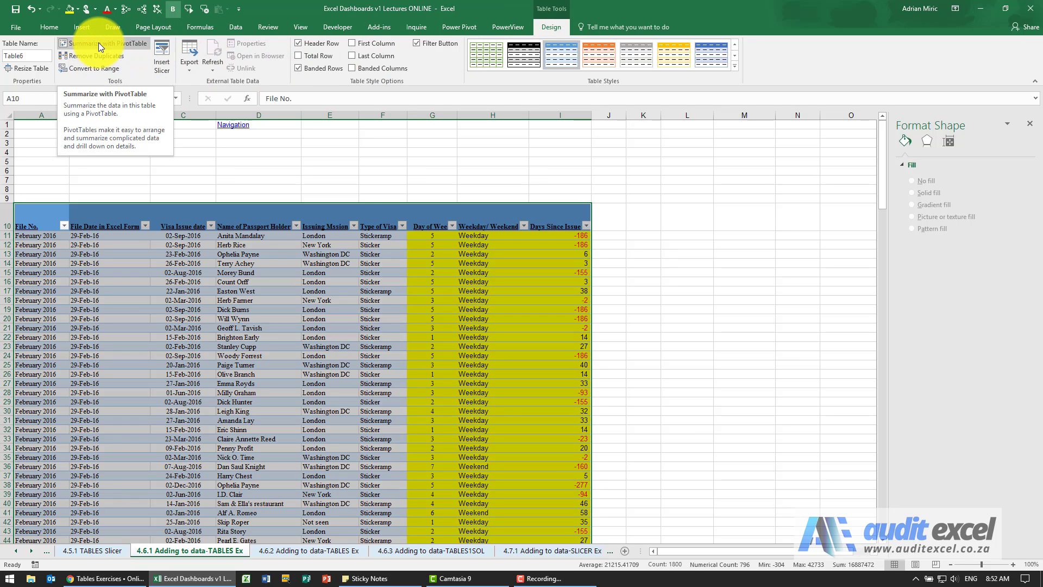
click(107, 44)
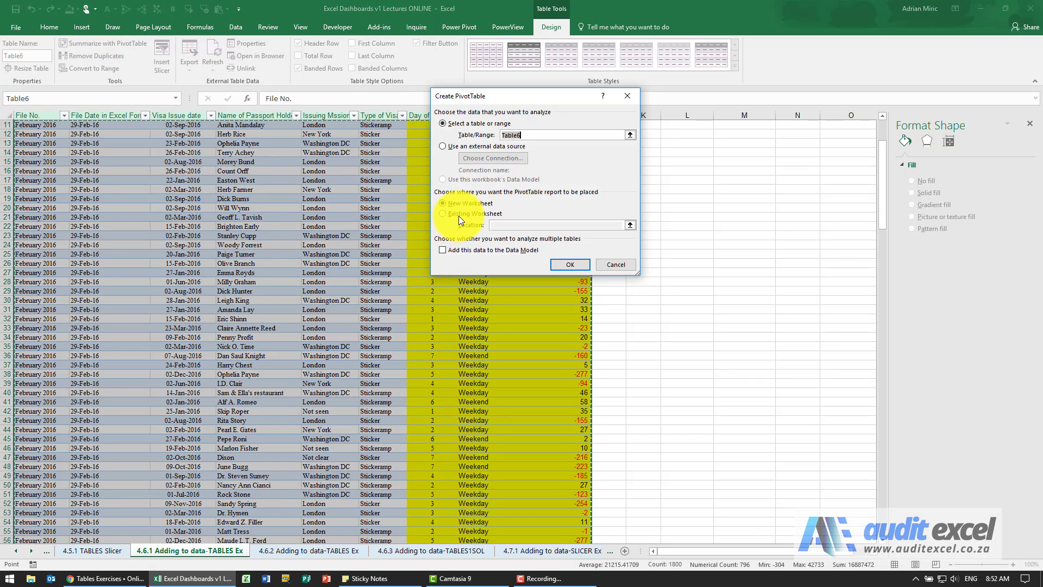
click(443, 213)
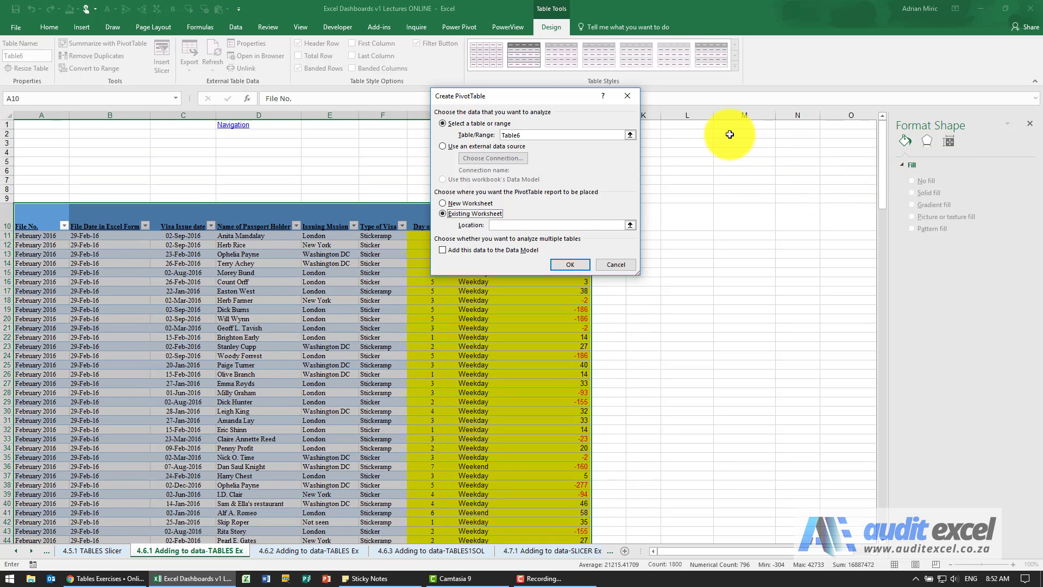
click(744, 133)
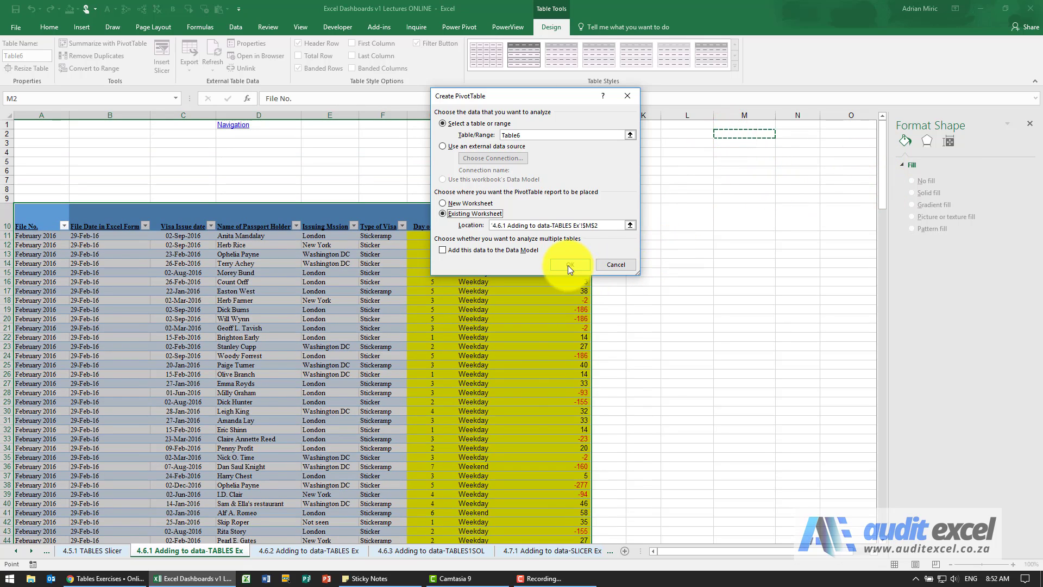
click(567, 264)
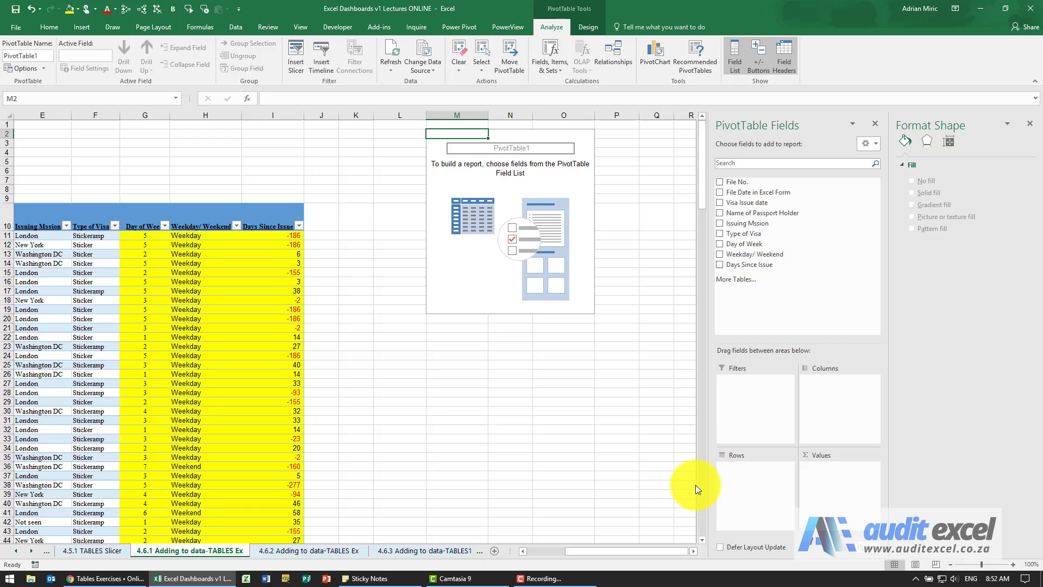
mouse_move(785, 212)
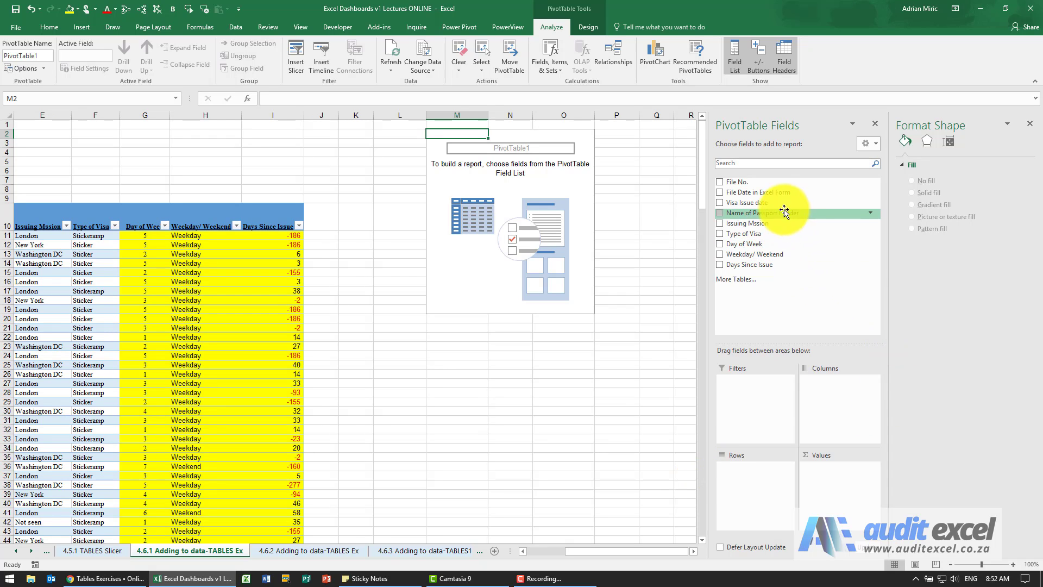
Add File Date and Visa Issue date to Rows, then ungroup the month labels.
drag(754, 192, 758, 471)
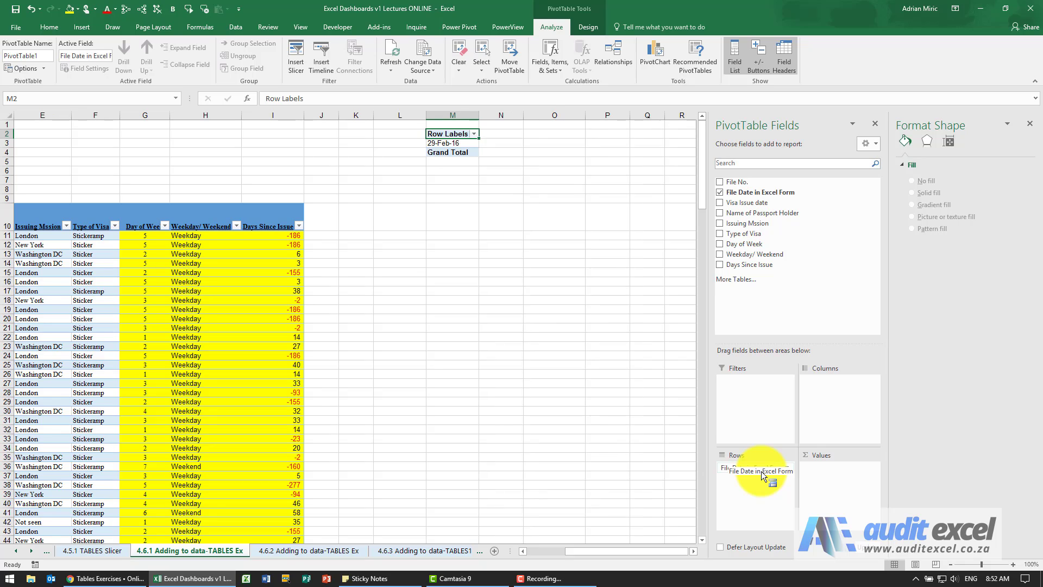
drag(763, 476, 755, 468)
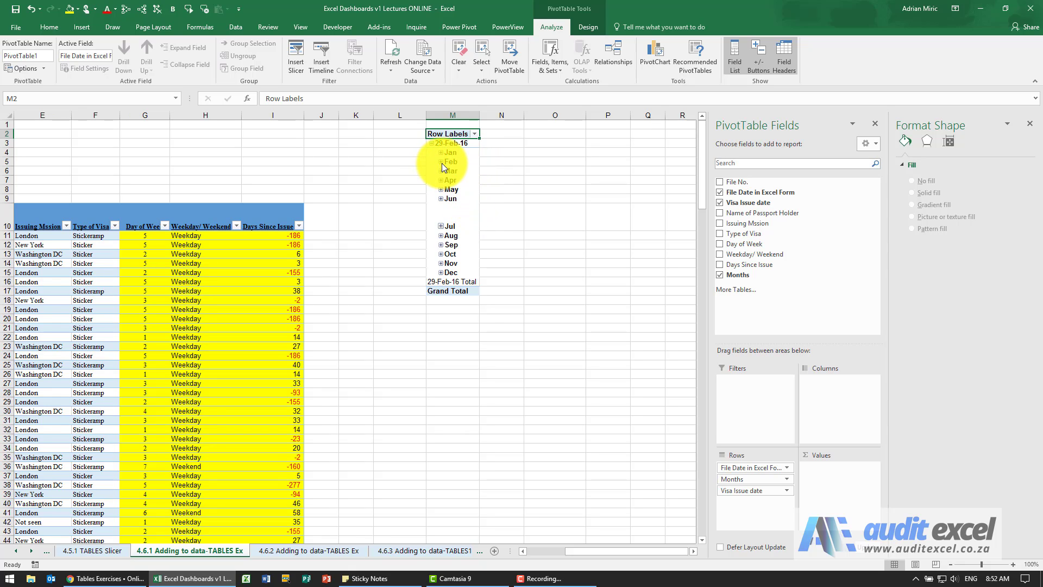
right_click(451, 161)
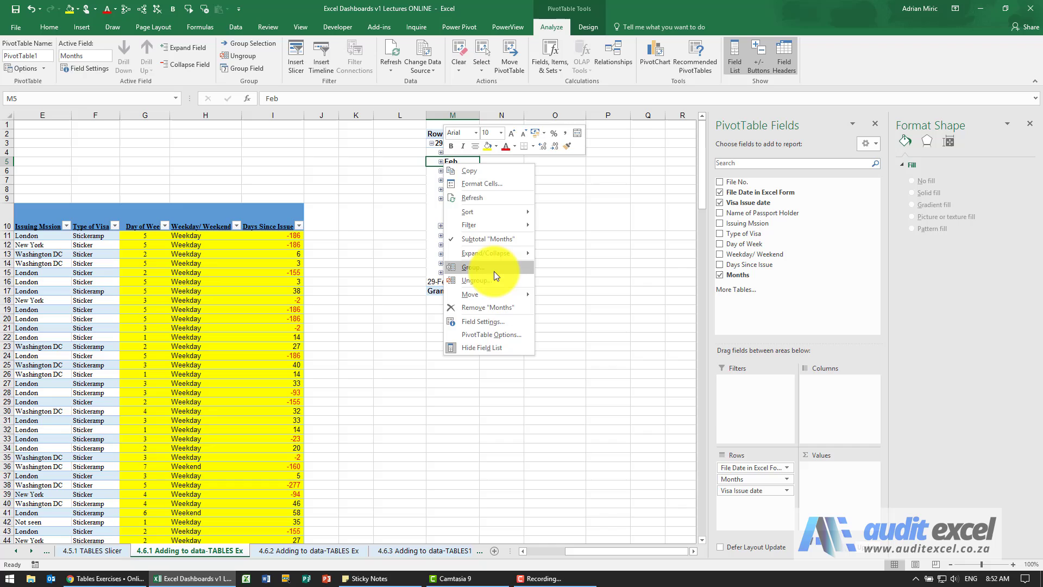
click(474, 279)
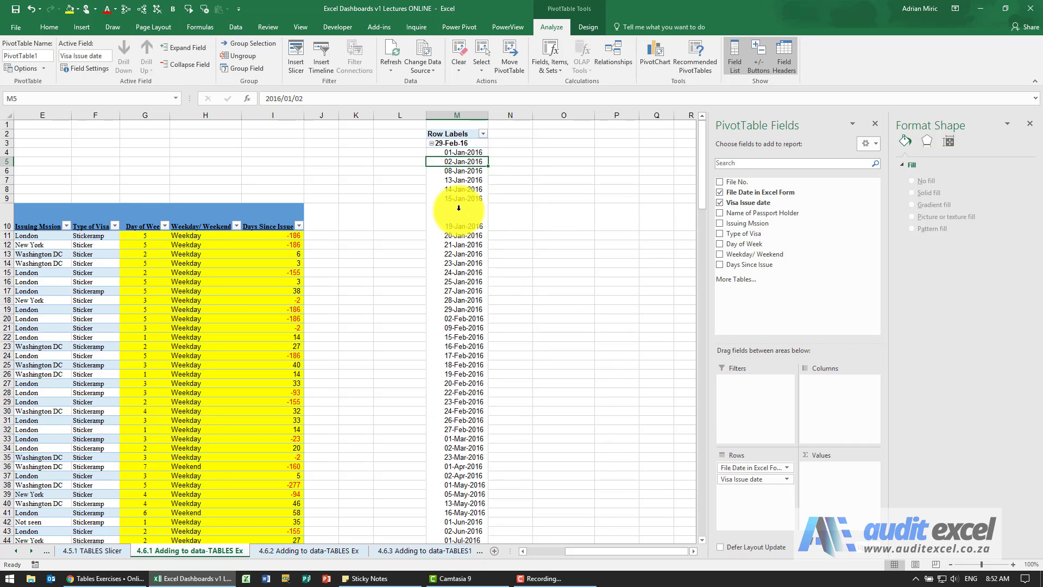
Group the visa issue dates by Years only, collapsing them into 2016.
right_click(456, 160)
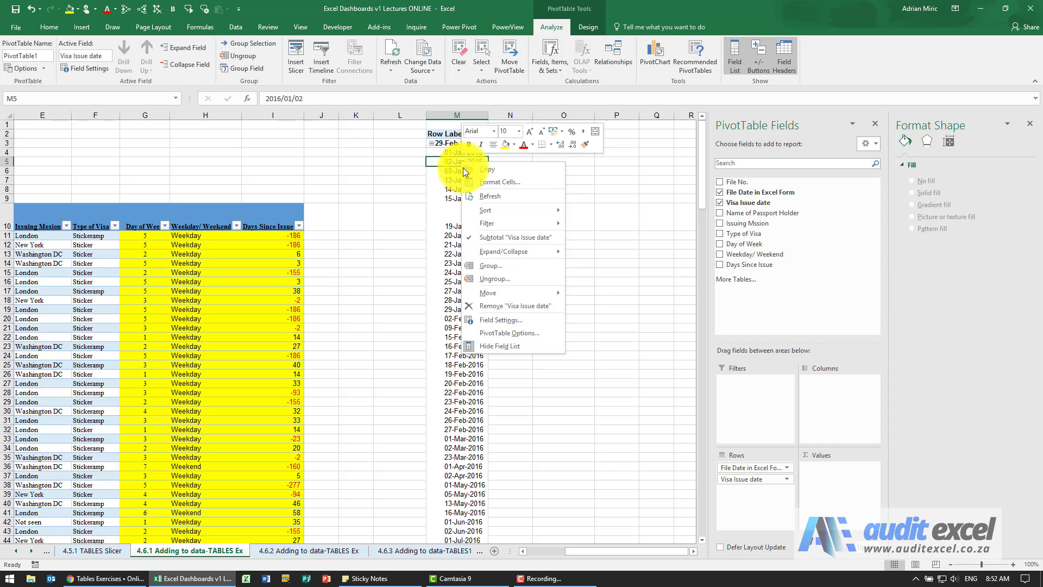
click(491, 266)
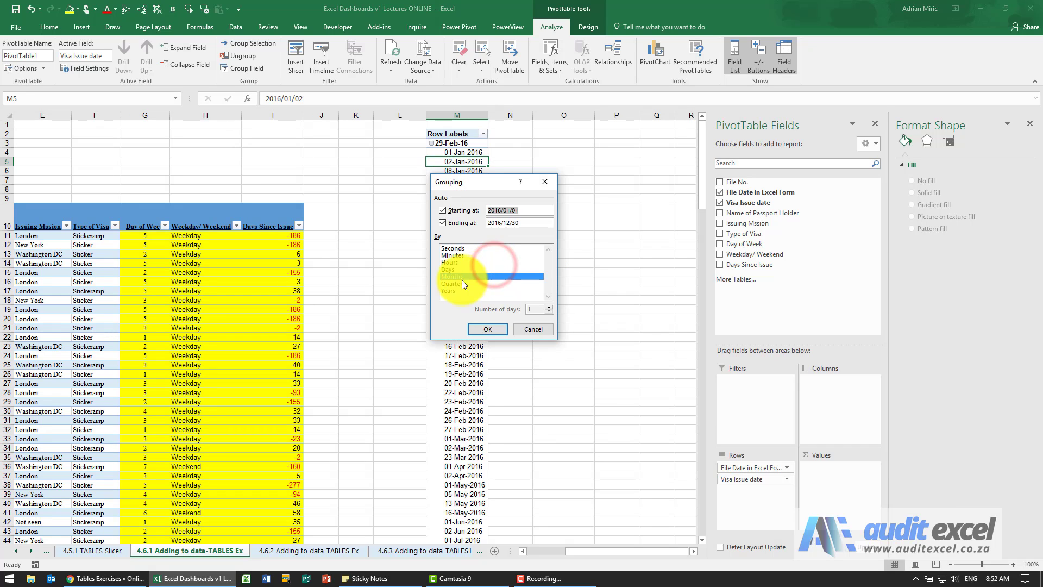
click(449, 291)
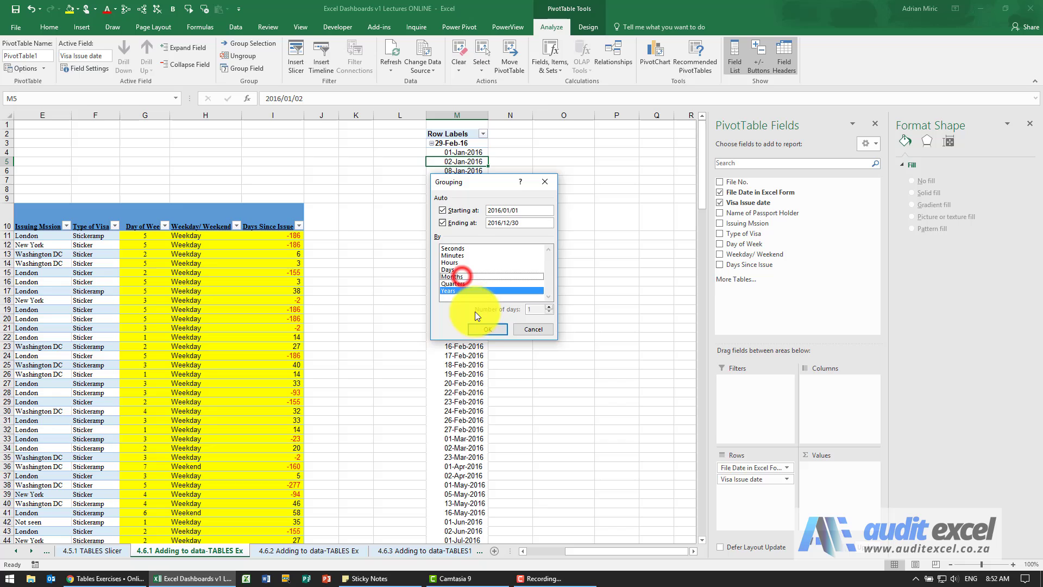
click(487, 328)
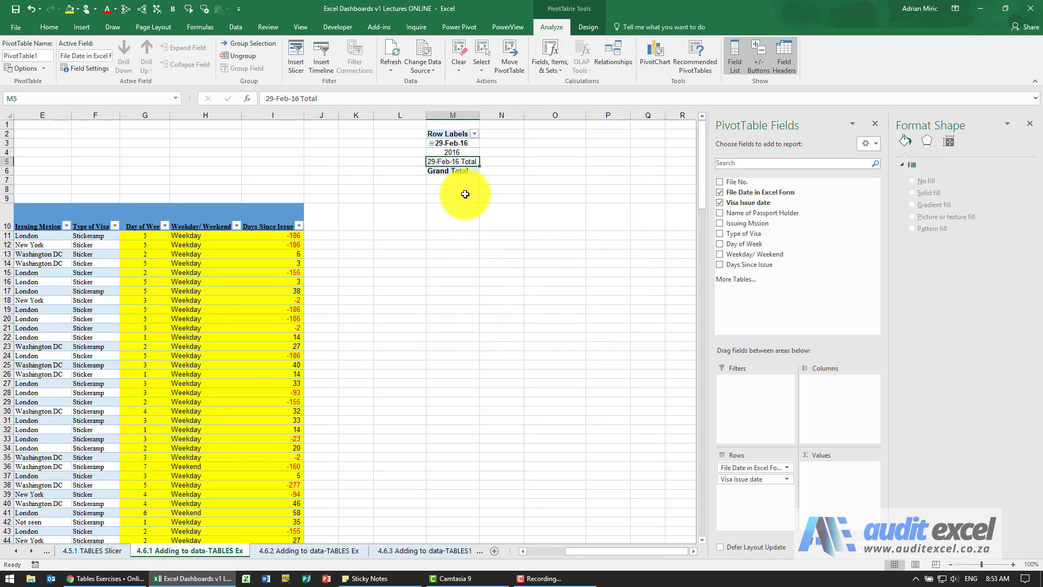
mouse_move(478, 204)
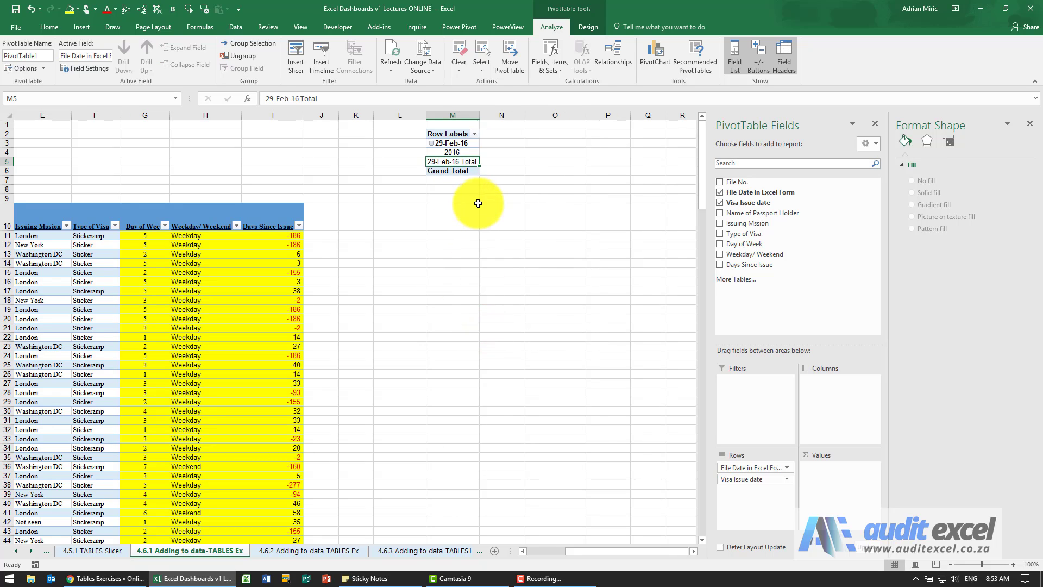
mouse_move(637, 301)
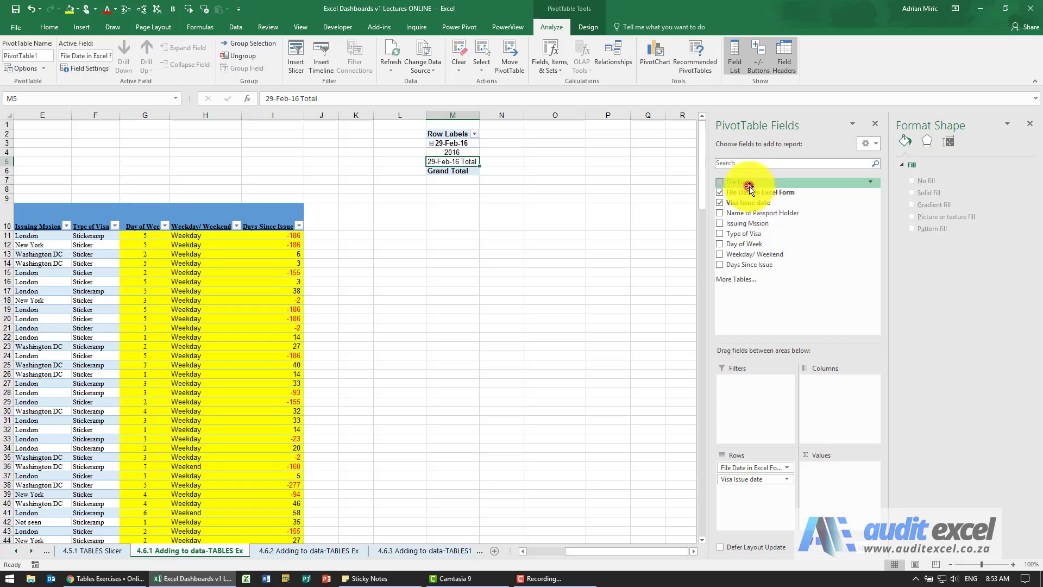
Add Count of File No. to Values, showing 199 files for 2016.
click(720, 181)
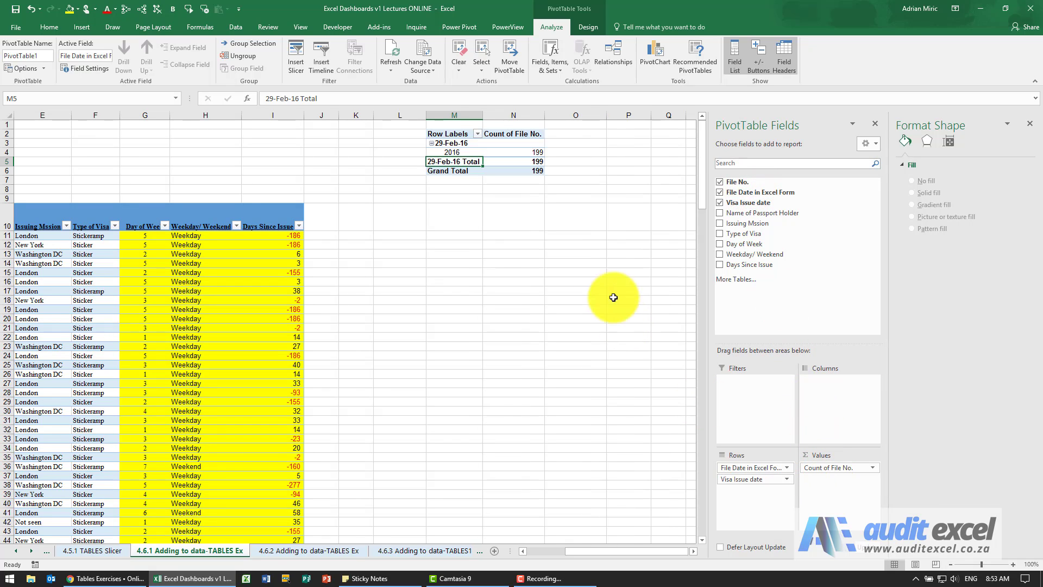
mouse_move(521, 169)
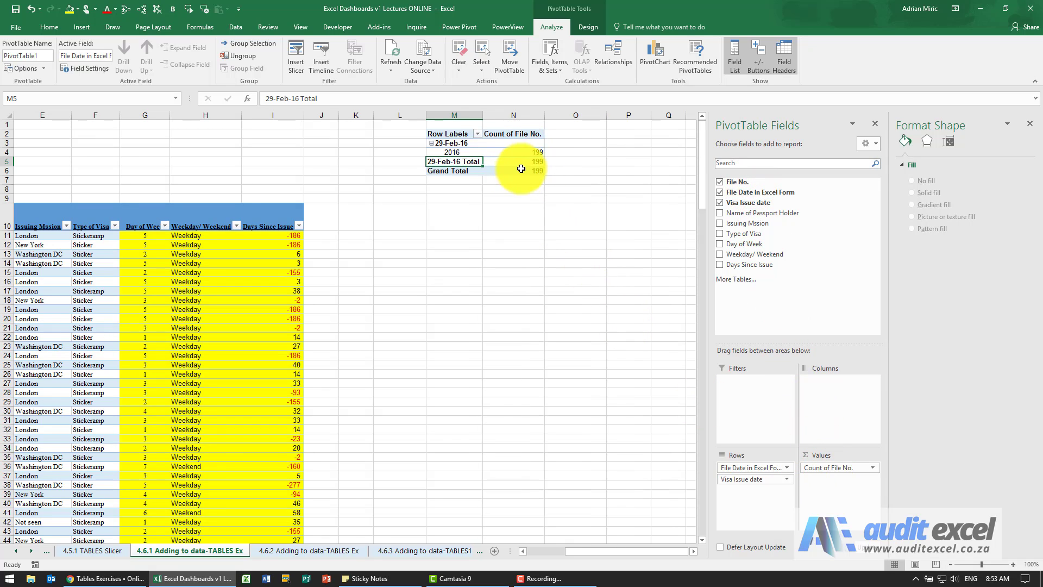
click(513, 151)
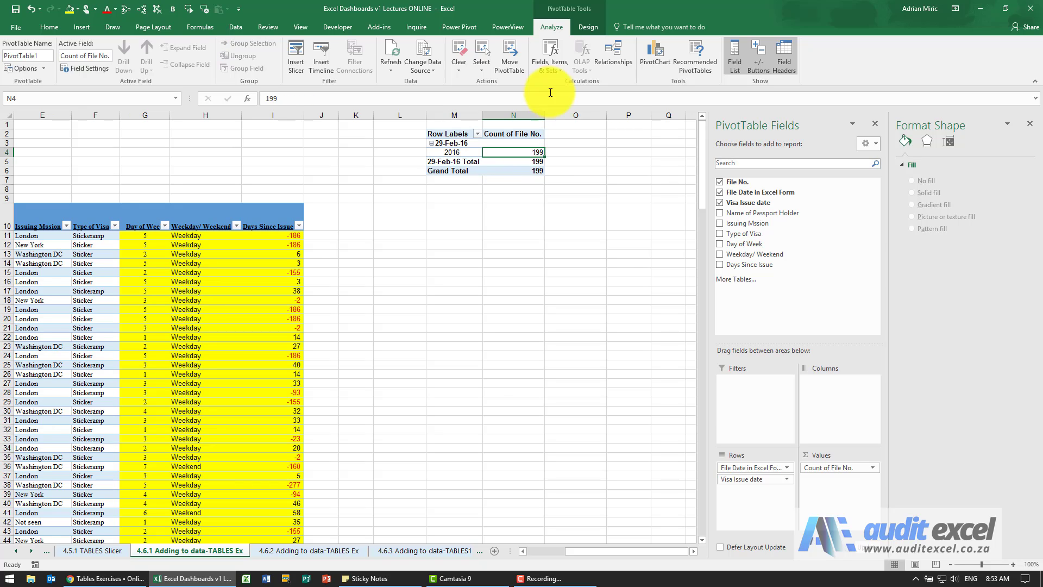
Insert a Clustered Column PivotChart from the pivot table.
click(654, 54)
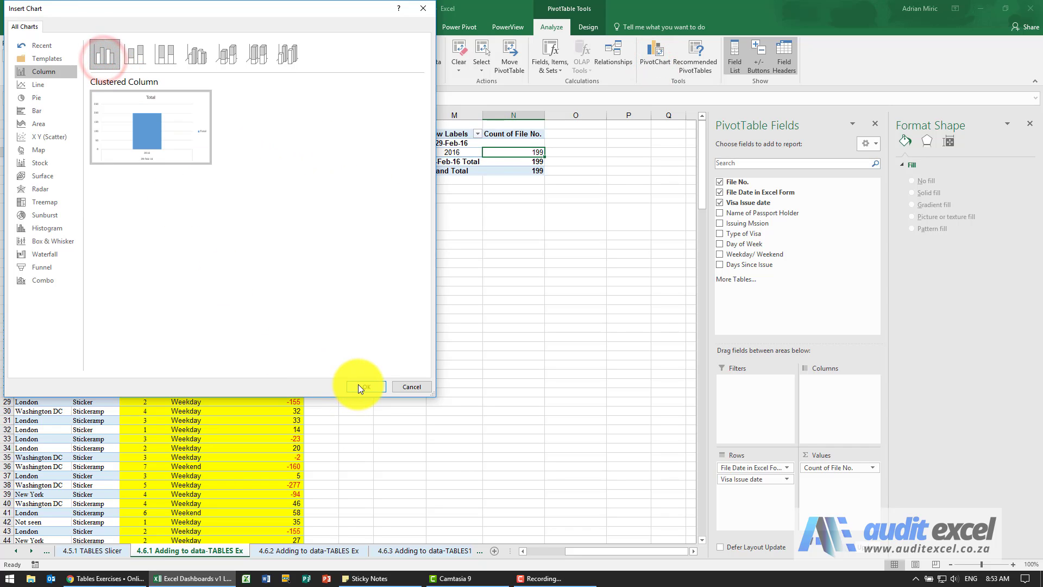
click(365, 386)
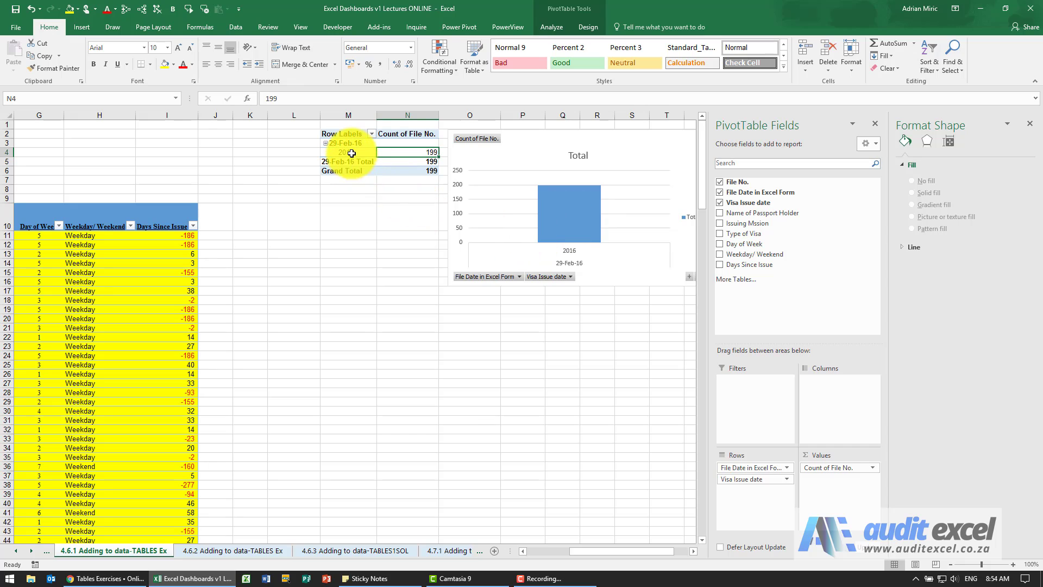
Group the 2016 dates by both Months and Years, showing Jan 43, Feb 57.
right_click(345, 152)
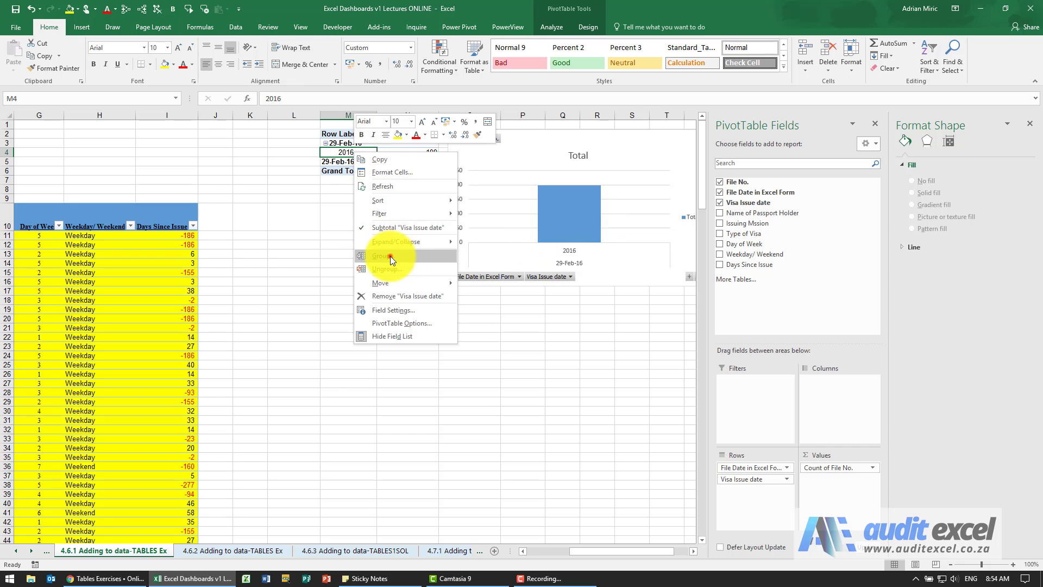
click(382, 255)
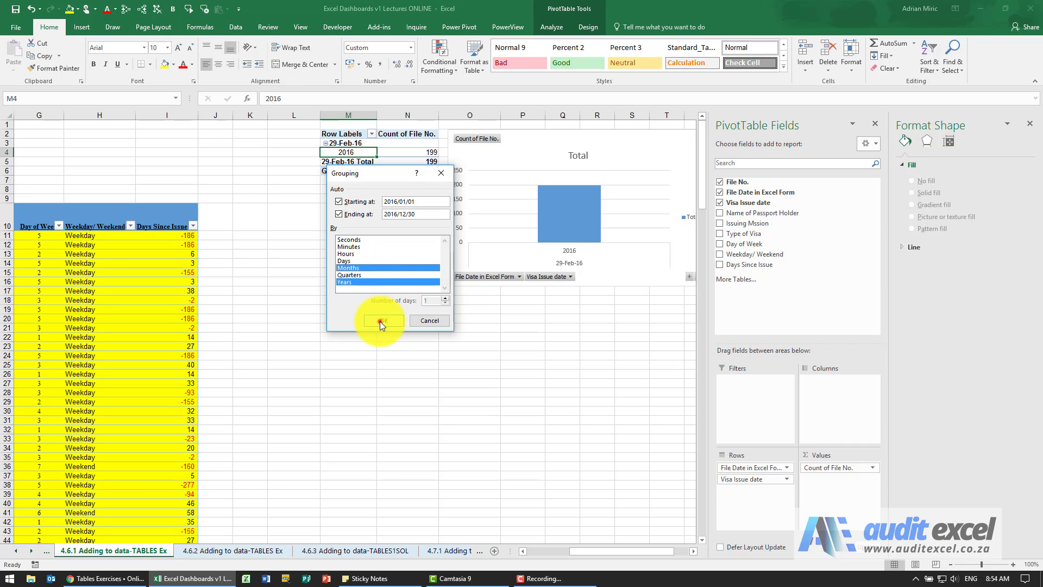
click(381, 320)
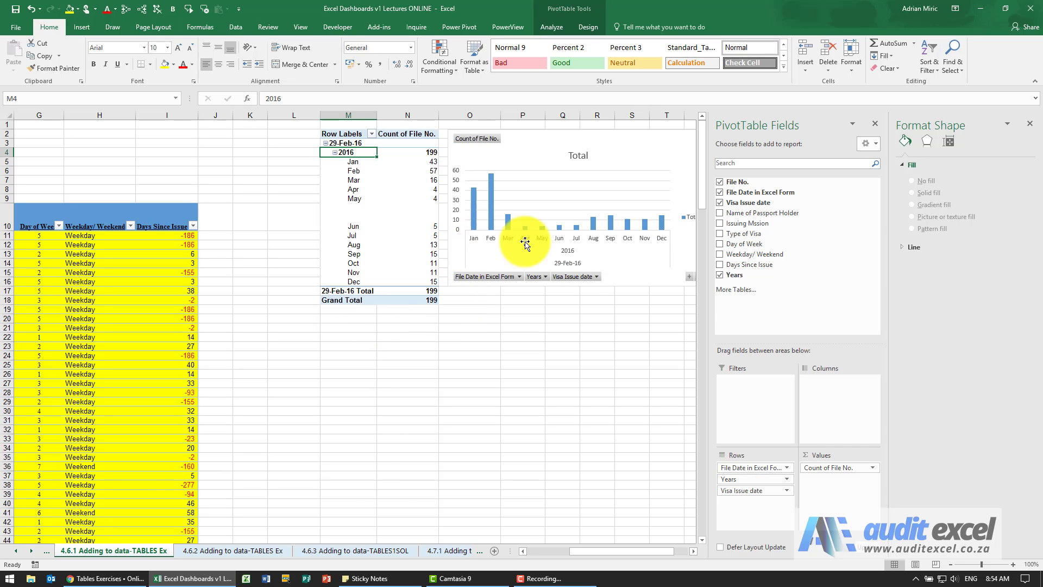
mouse_move(587, 248)
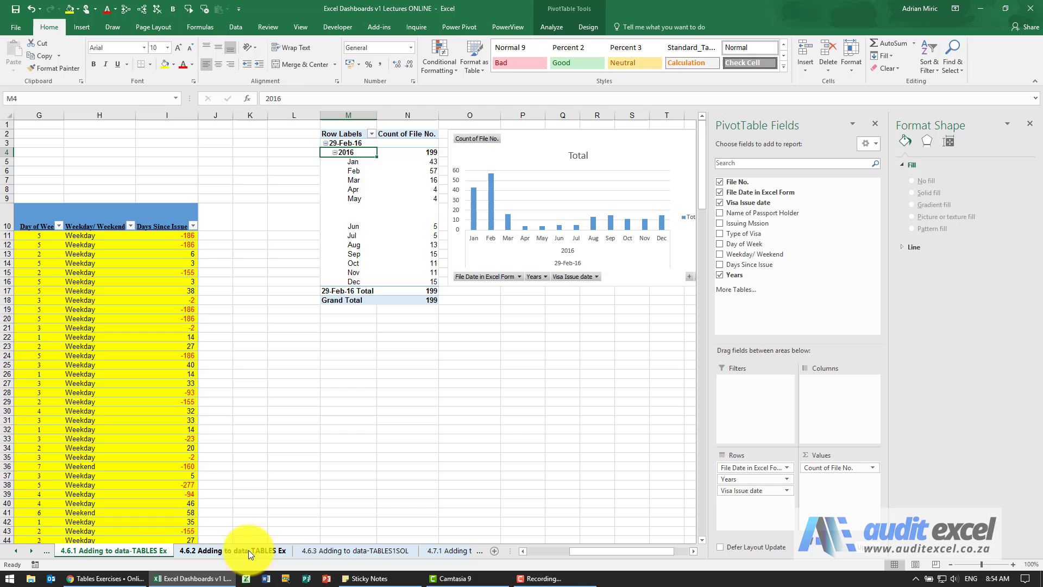
Copy the new visa rows from sheet 4.6.2 and paste them below the table on 4.6.1.
click(233, 551)
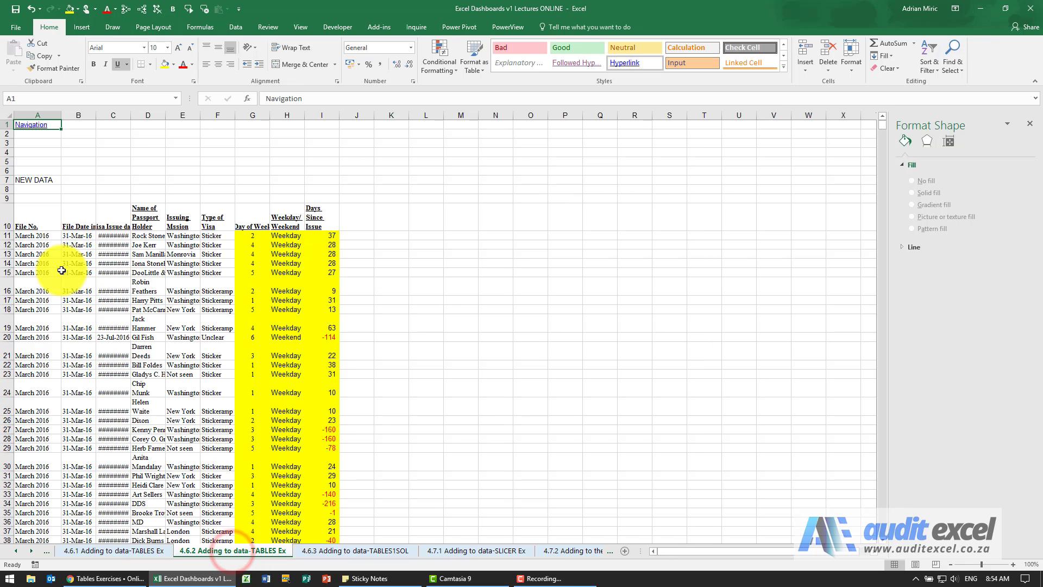
click(38, 235)
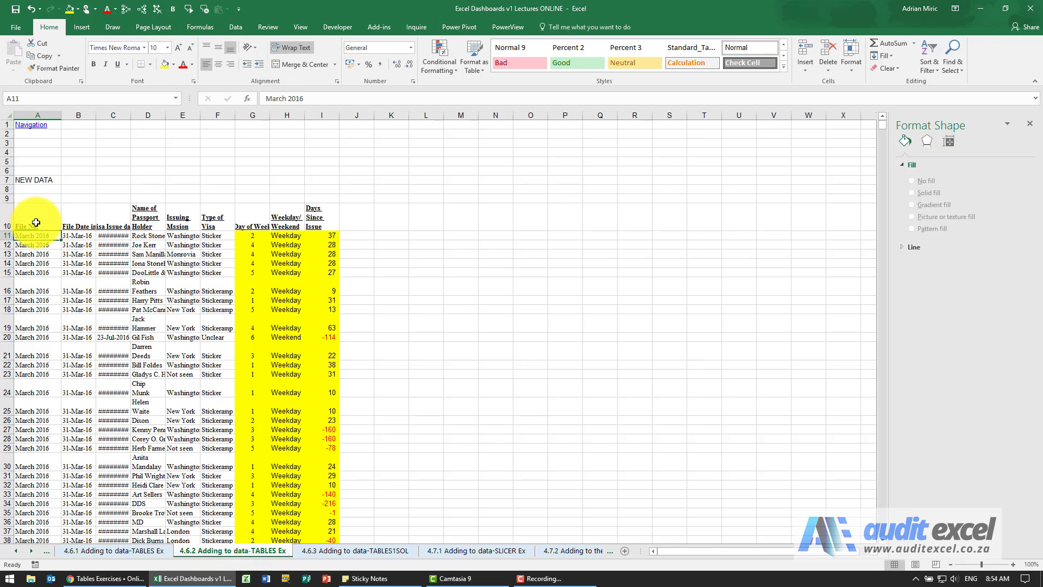
scroll(down, 3)
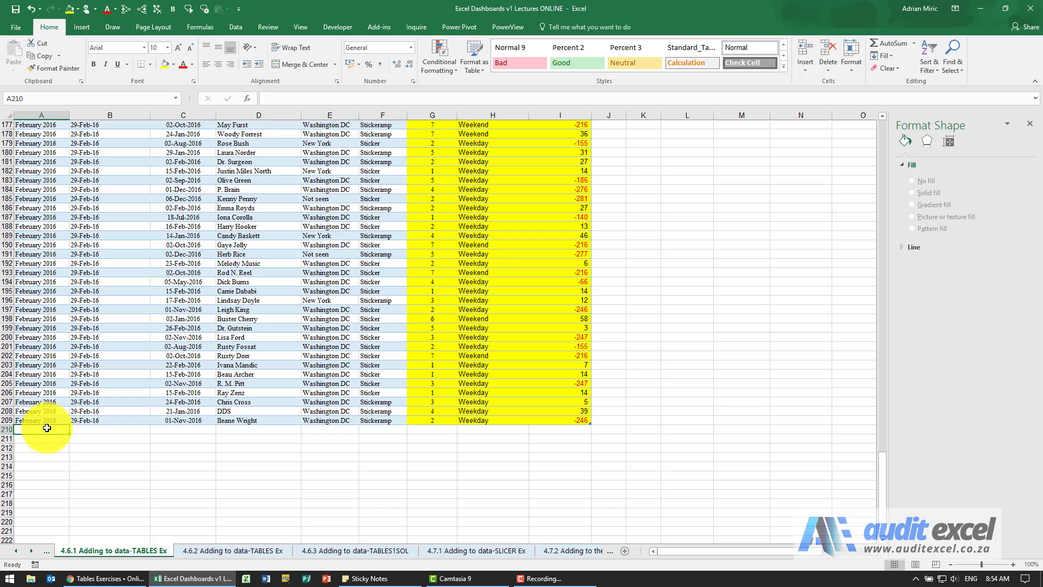
click(234, 551)
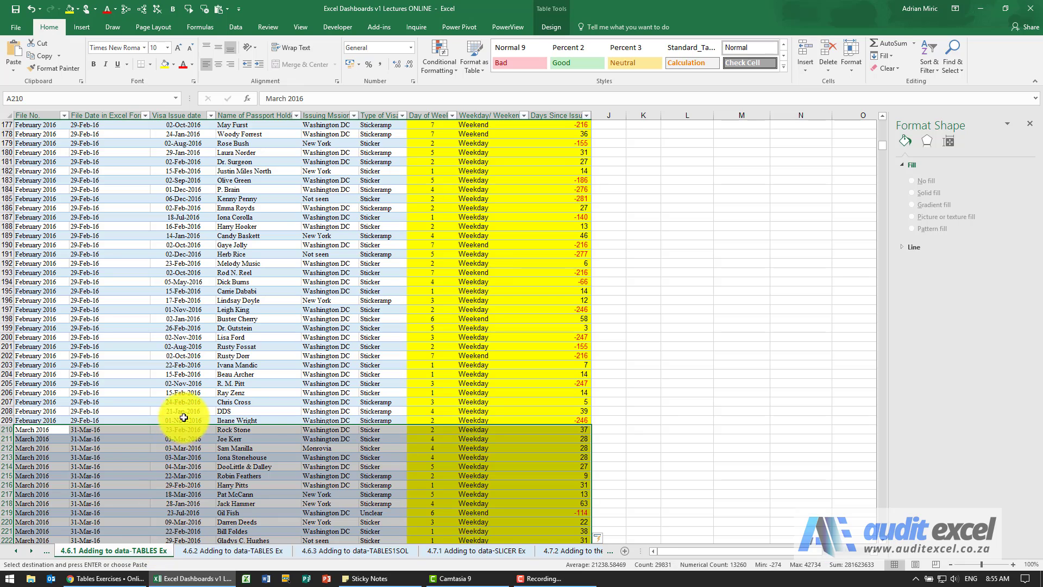
scroll(down, 3)
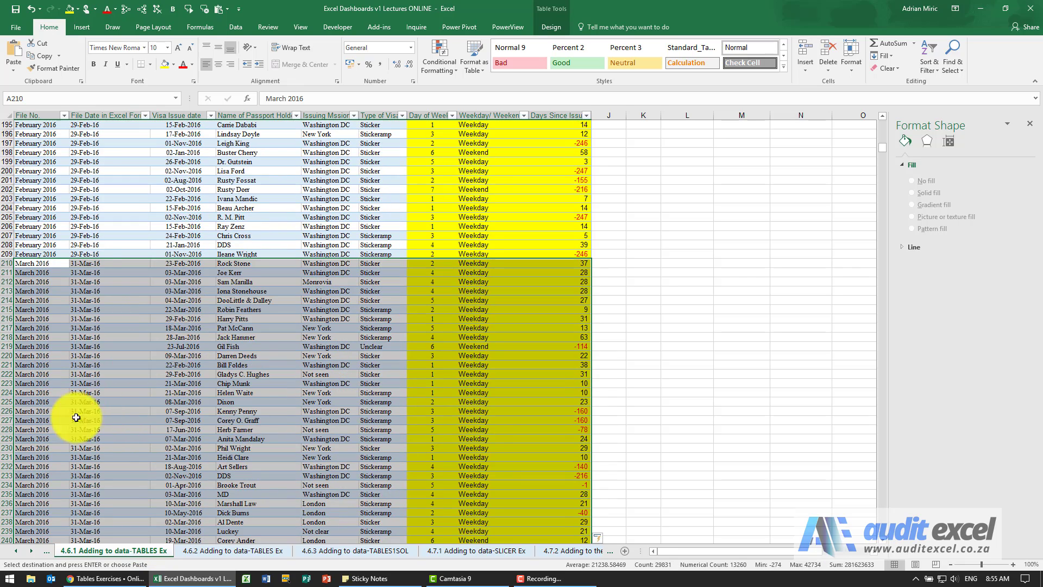
scroll(down, 3)
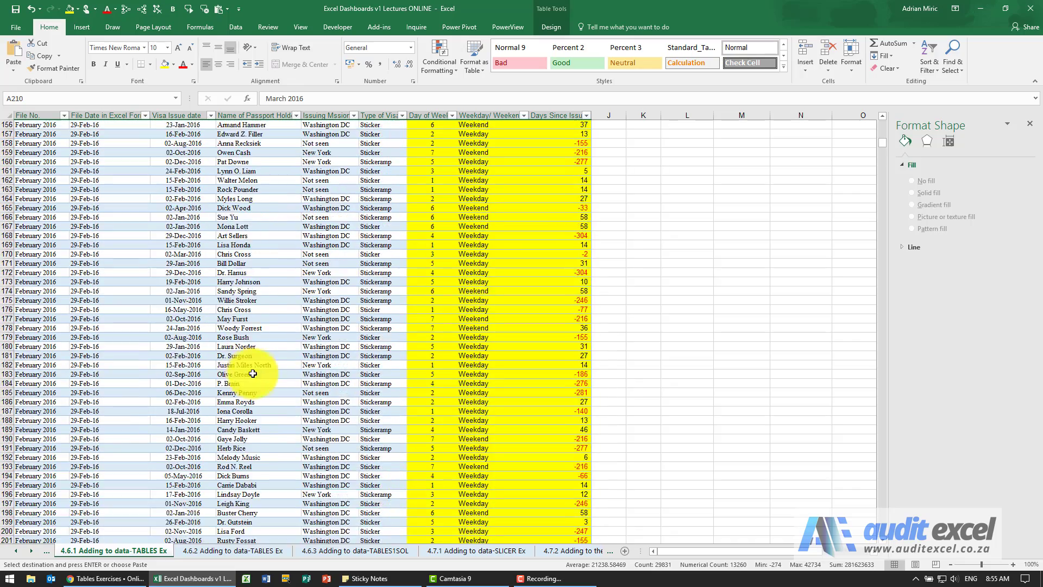
scroll(up, 3)
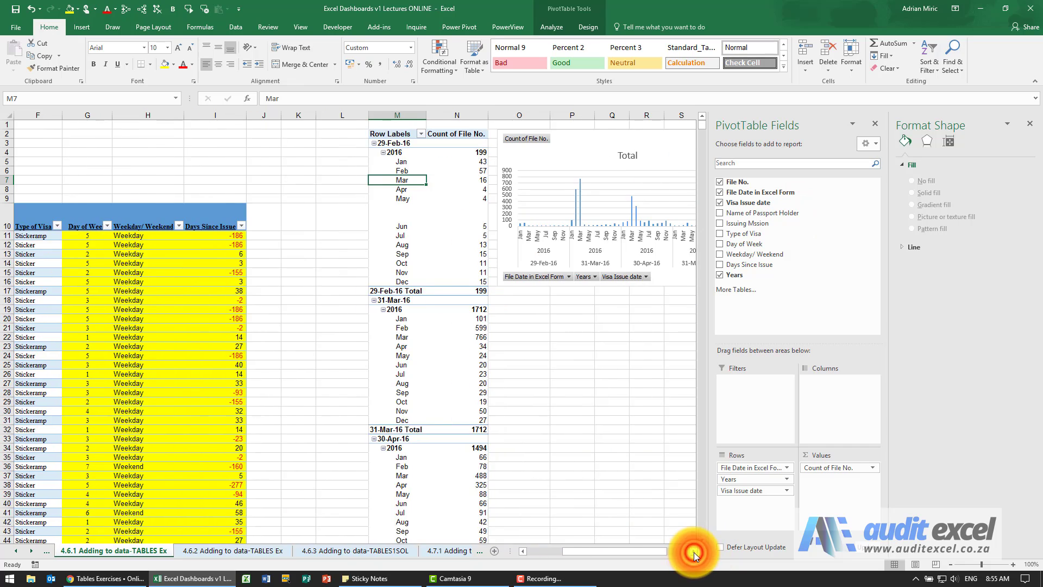
Scroll right to review the refreshed chart spanning 29-Feb-16 through 31-May-16.
scroll(right, 3)
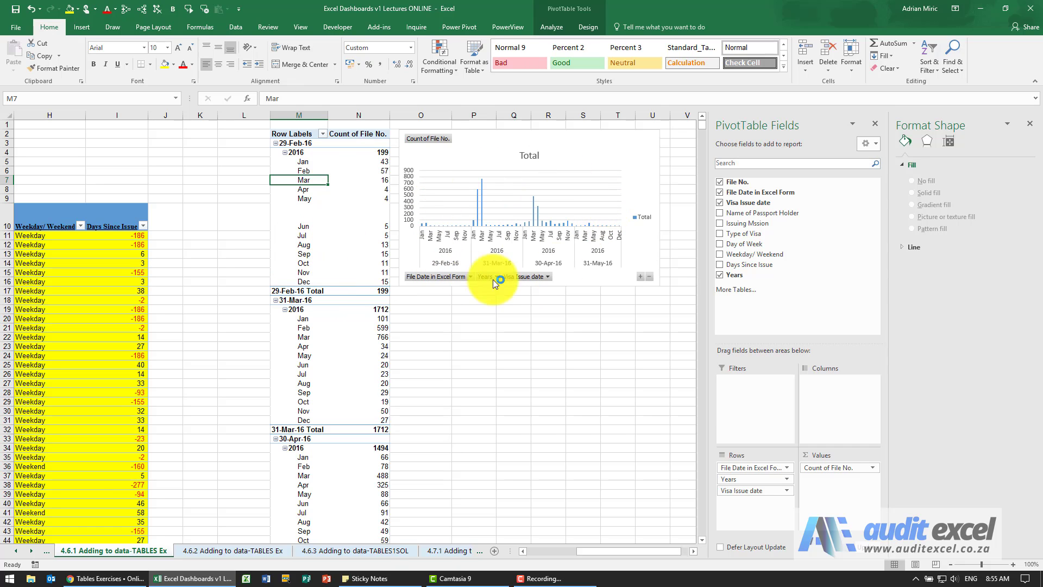
mouse_move(536, 256)
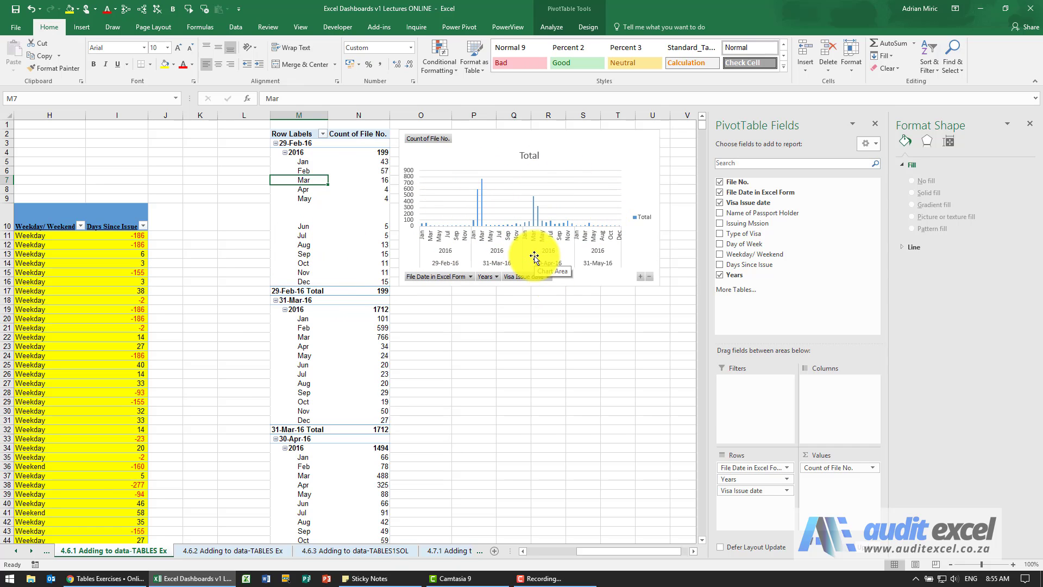